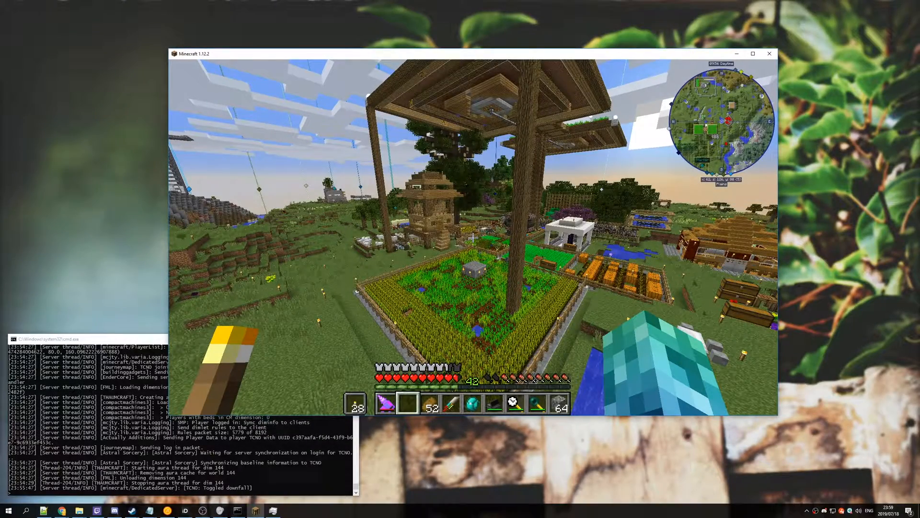
# Bring up the player's inventory screen in Minecraft over the CurseForge backups mod page.
pyautogui.press('e')
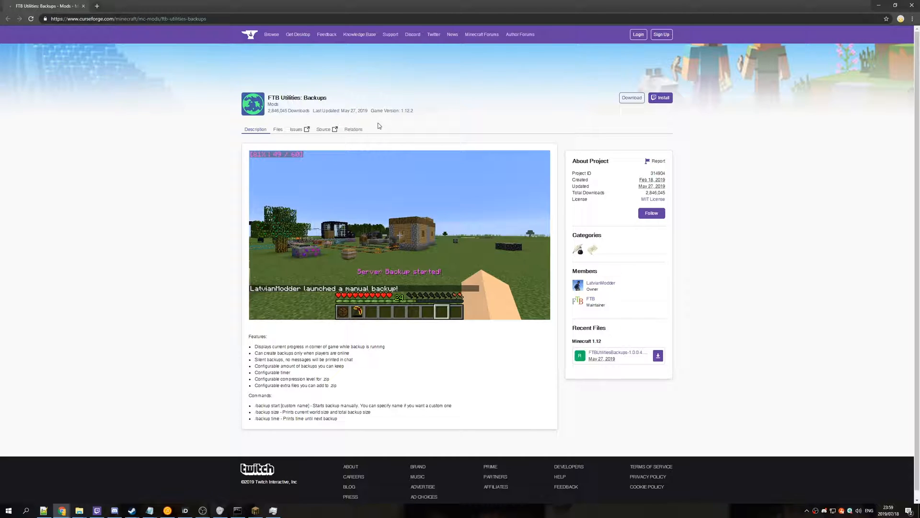
pyautogui.moveTo(466, 38)
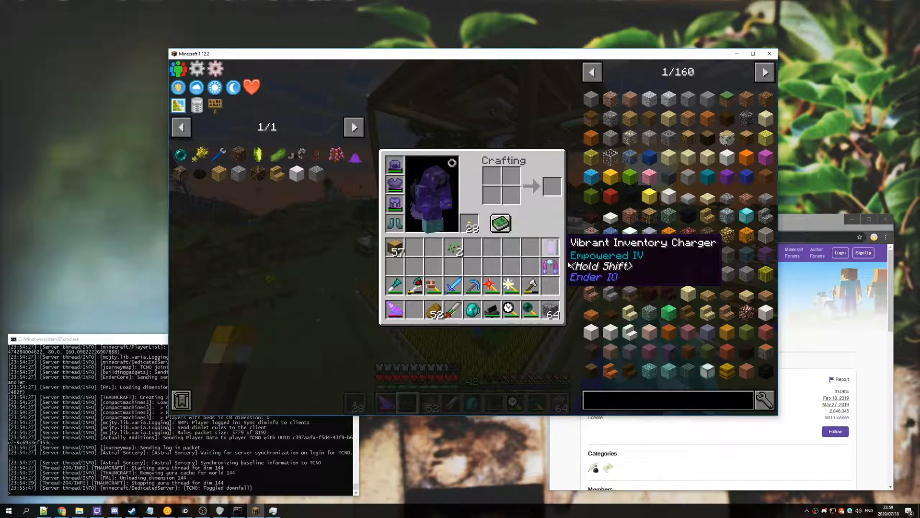
pyautogui.moveTo(560, 223)
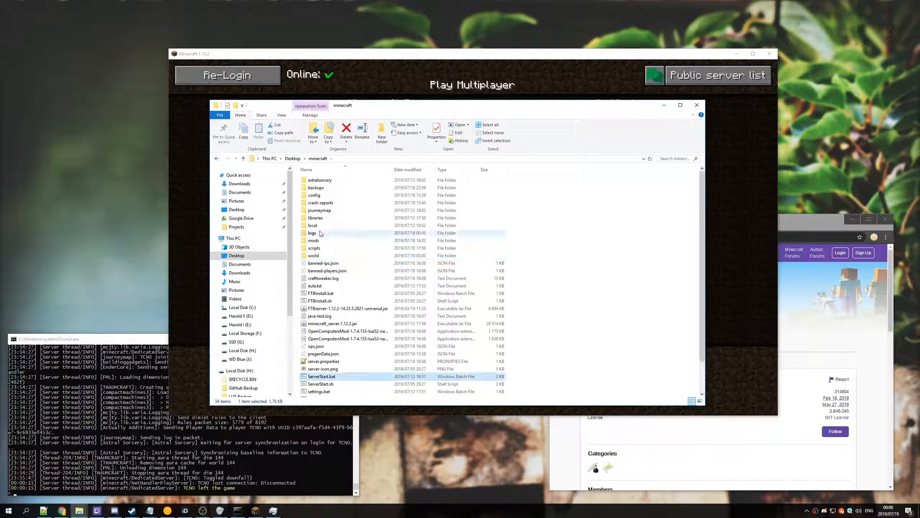
pyautogui.moveTo(312, 240)
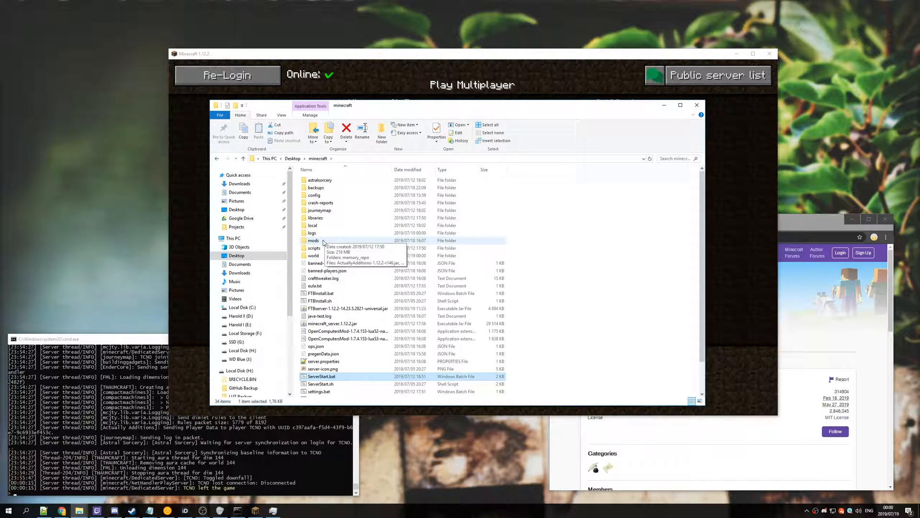
pyautogui.doubleClick(312, 240)
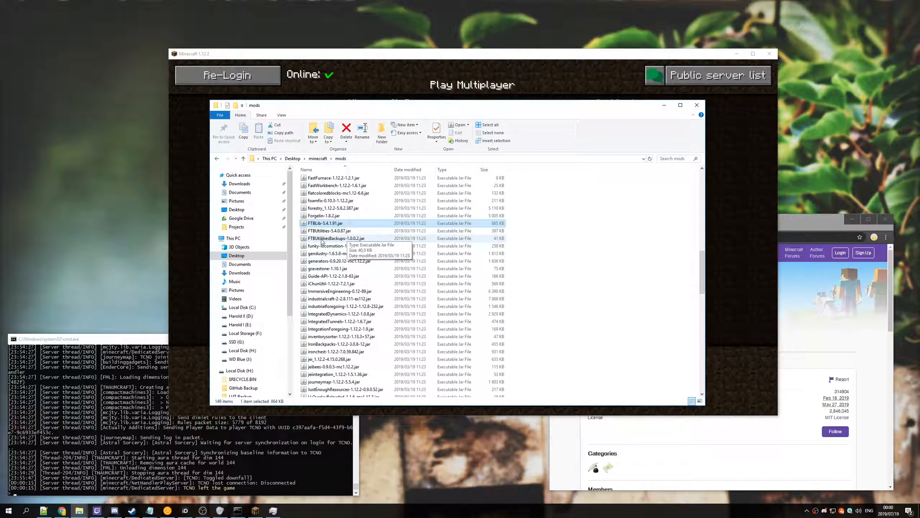
pyautogui.click(335, 237)
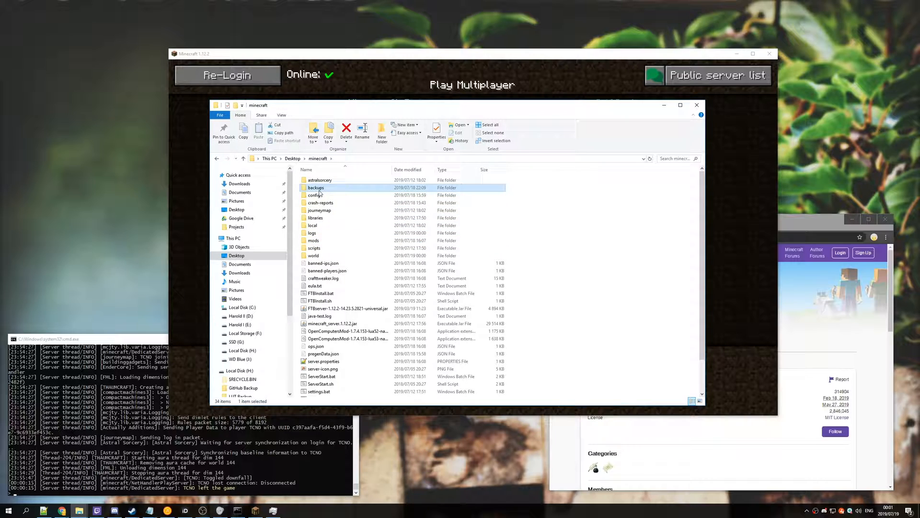
pyautogui.doubleClick(315, 188)
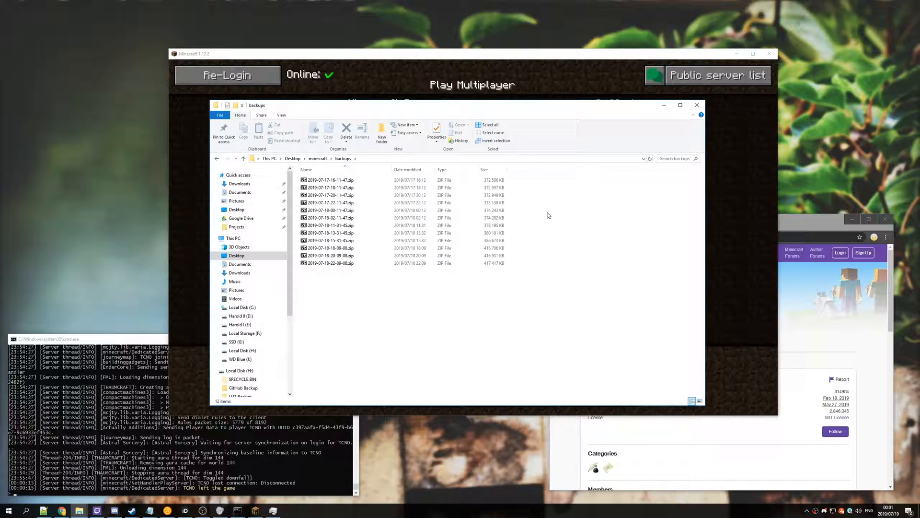
pyautogui.press('ctrl+a')
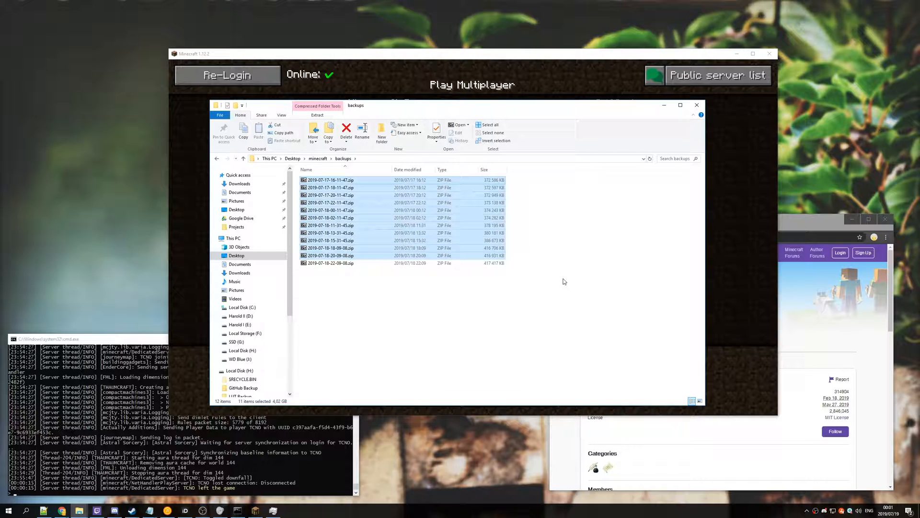
pyautogui.click(398, 276)
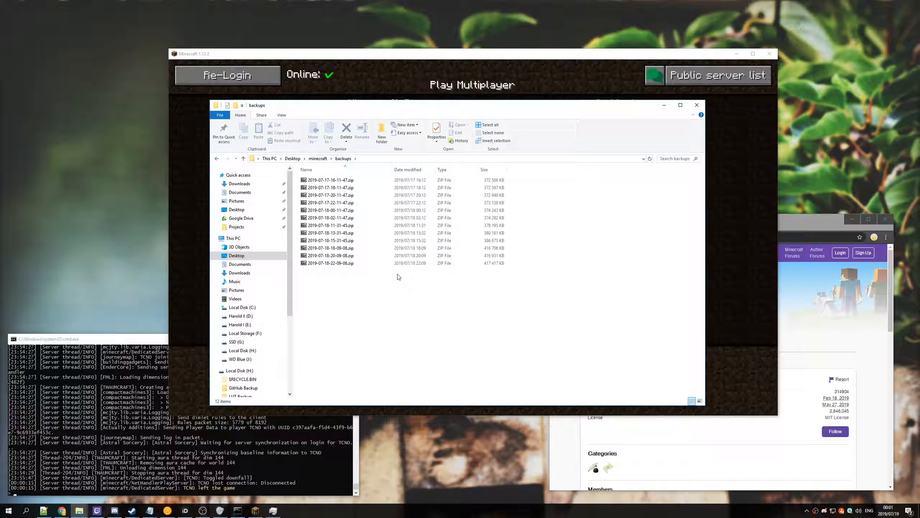
pyautogui.moveTo(501, 320)
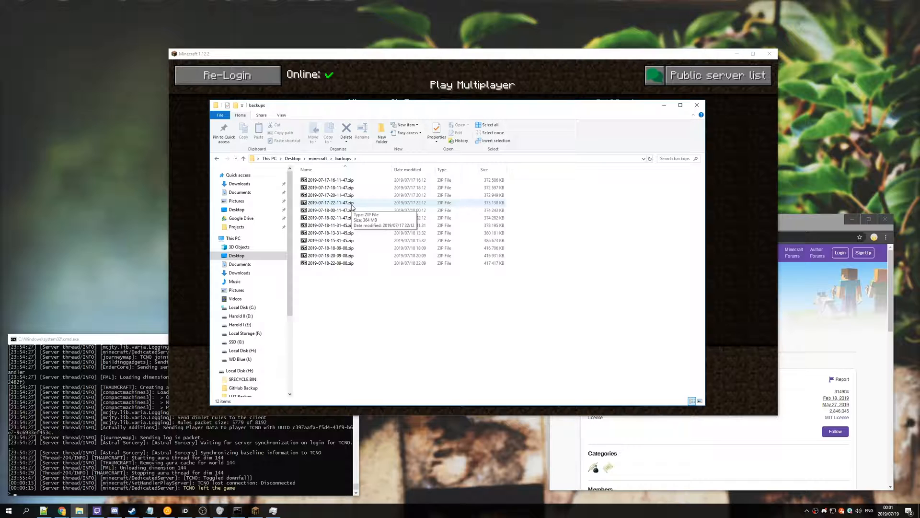
pyautogui.doubleClick(329, 202)
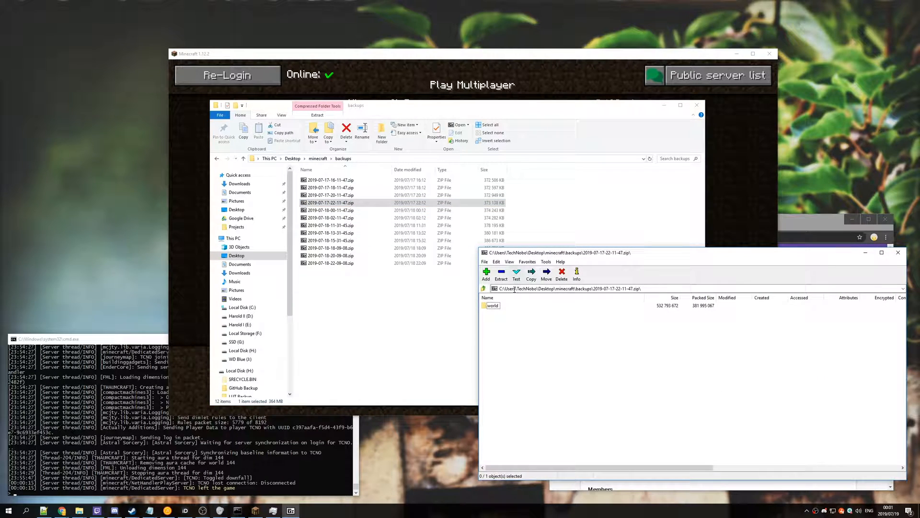
# Enter the backup's world folder to reach its playerdata files.
pyautogui.doubleClick(493, 306)
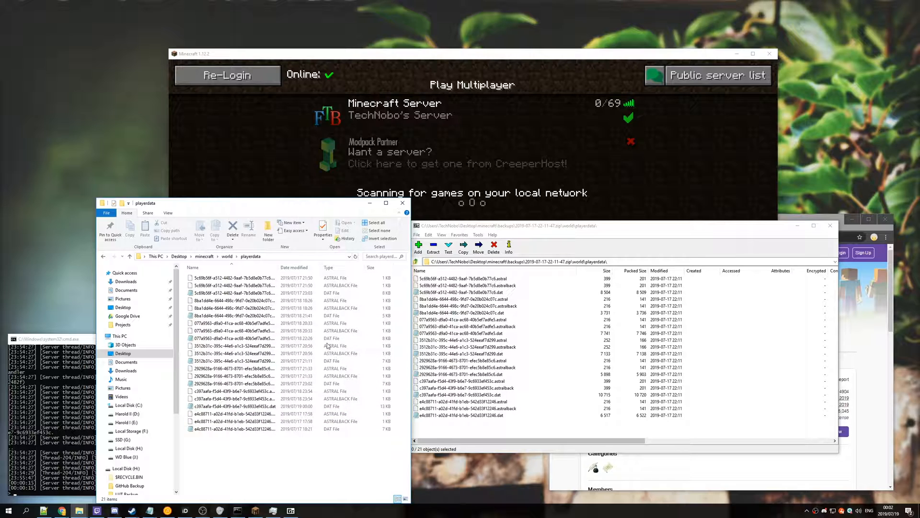
pyautogui.moveTo(396, 314)
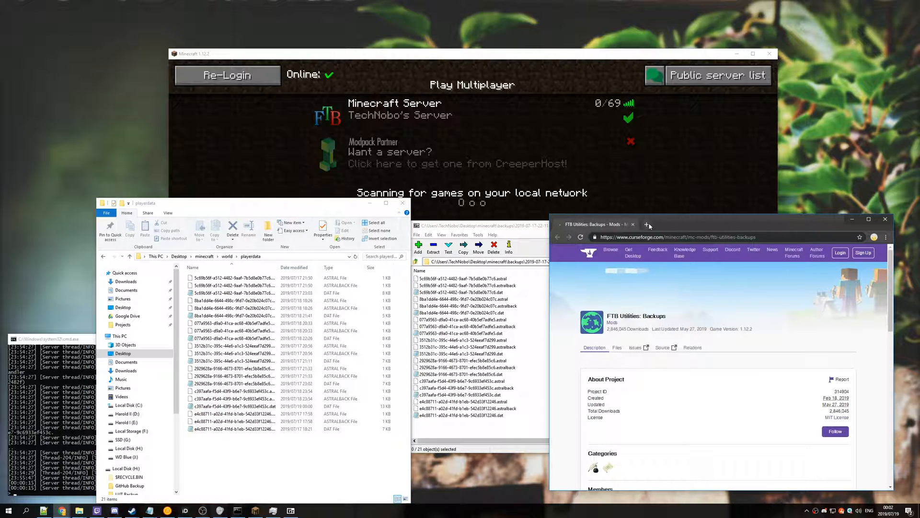
# Look up the UUID for username 'tcno' on mcuuid.net in a new tab.
pyautogui.click(646, 225)
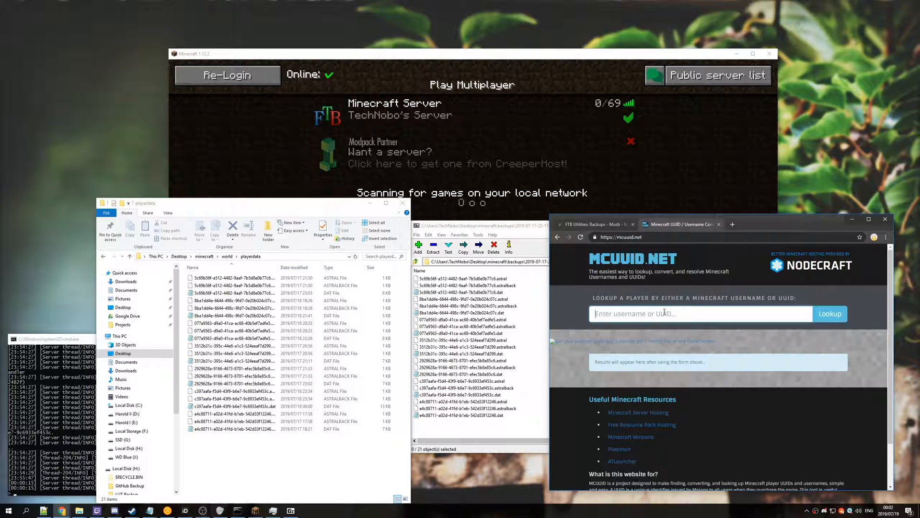
pyautogui.write('tcno')
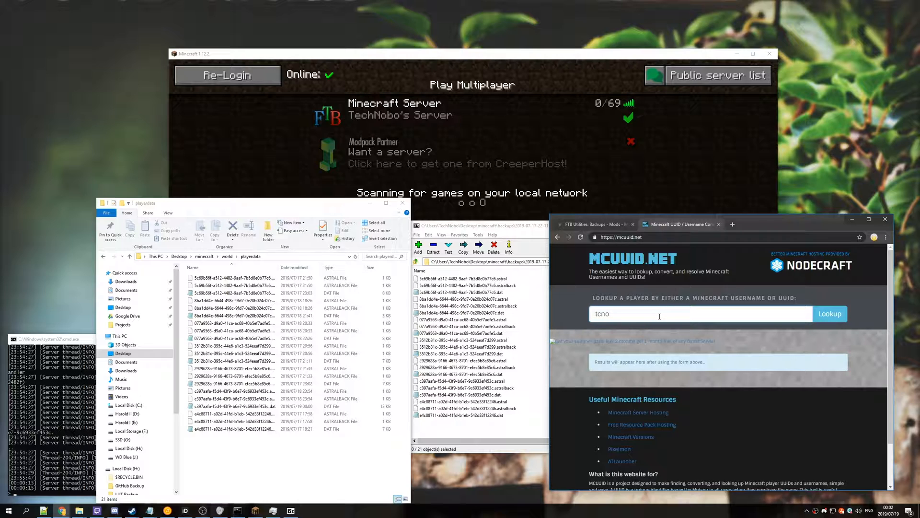
pyautogui.click(830, 313)
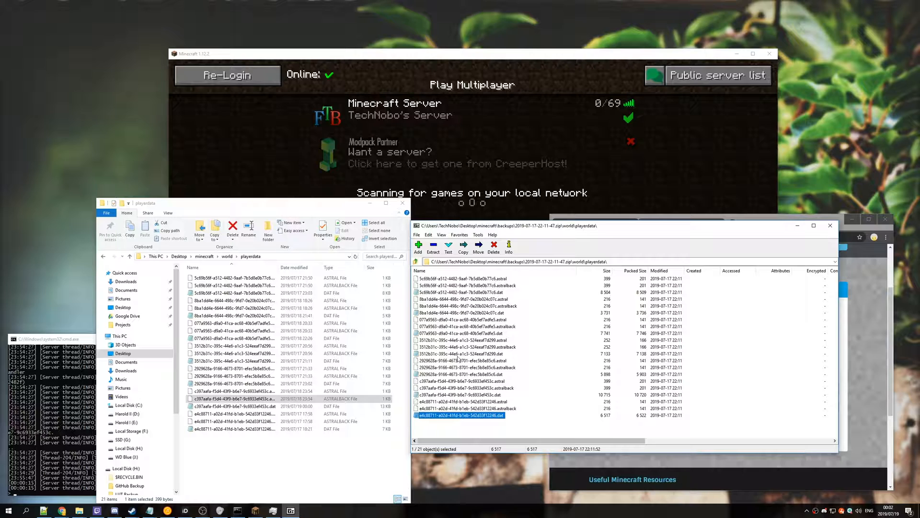
# Select the looked-up UUID to identify the player's matching playerdata files.
pyautogui.click(680, 225)
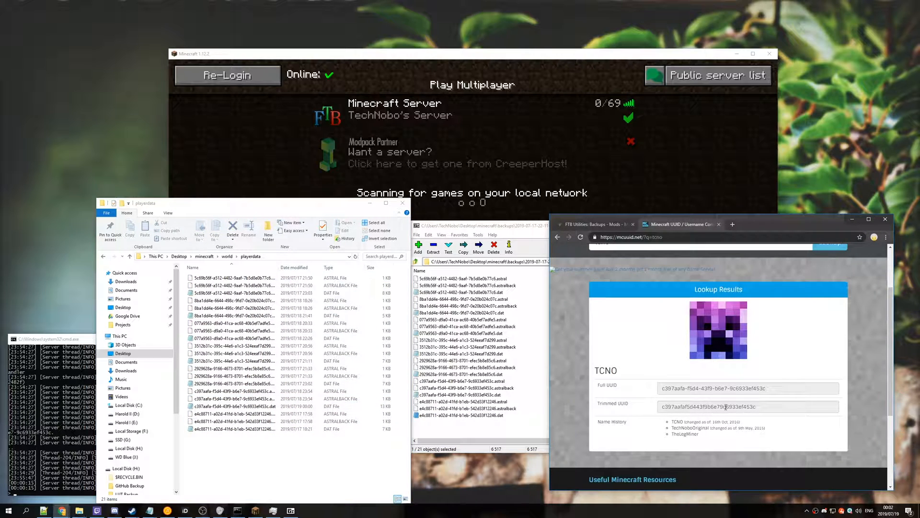
pyautogui.doubleClick(713, 388)
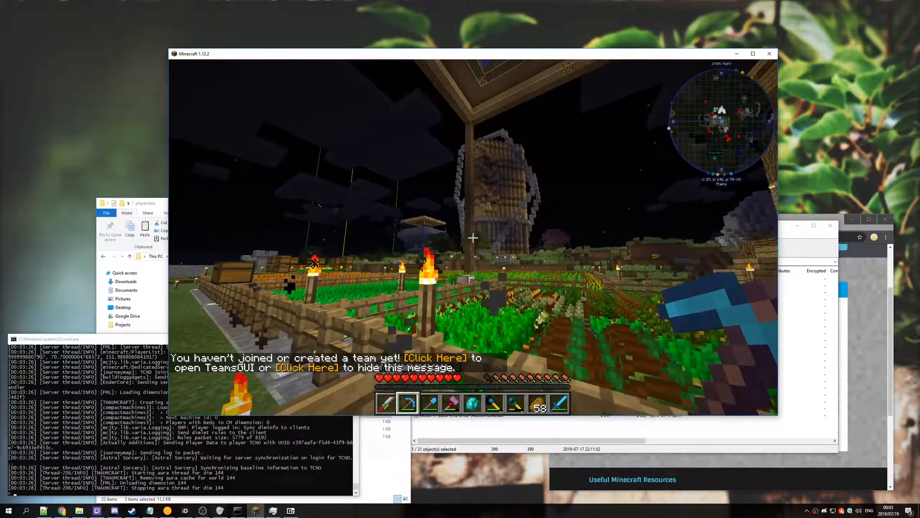
# View the restored inventory, dismiss it, and begin disconnecting from the server.
pyautogui.press('e')
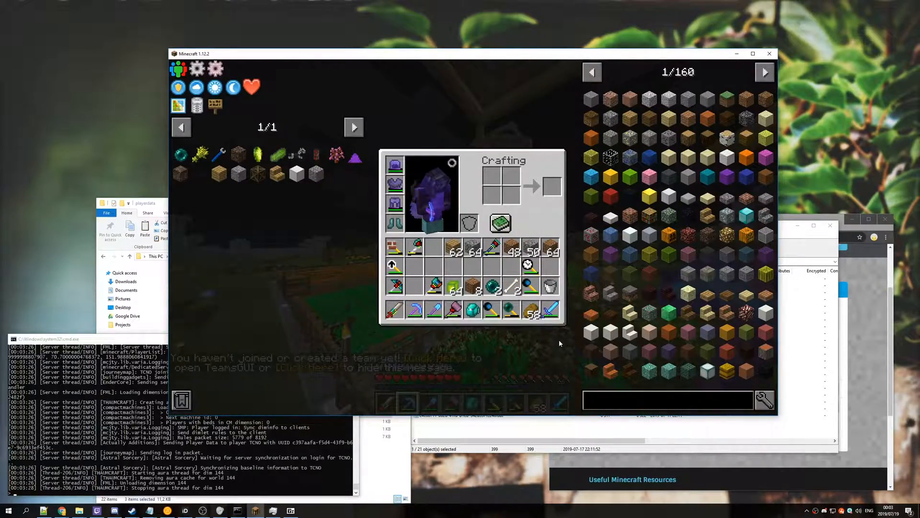
pyautogui.moveTo(539, 251)
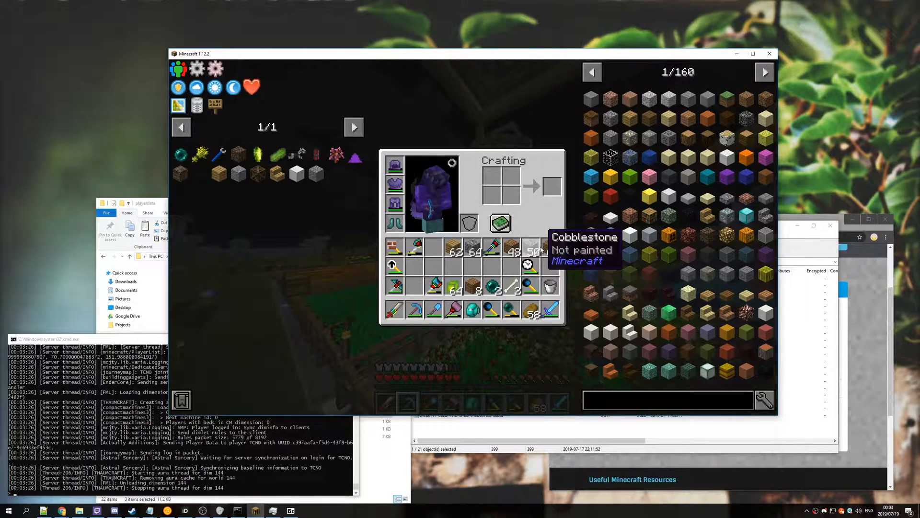
pyautogui.moveTo(553, 311)
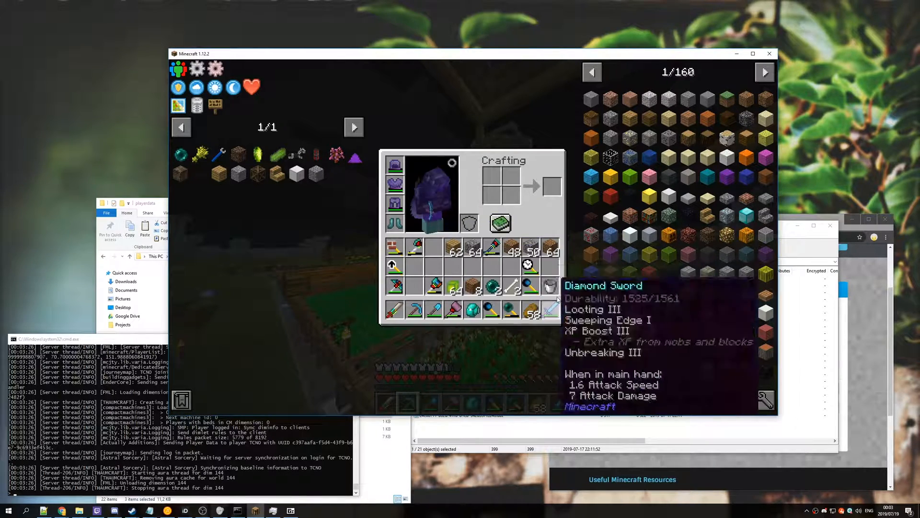
pyautogui.moveTo(361, 278)
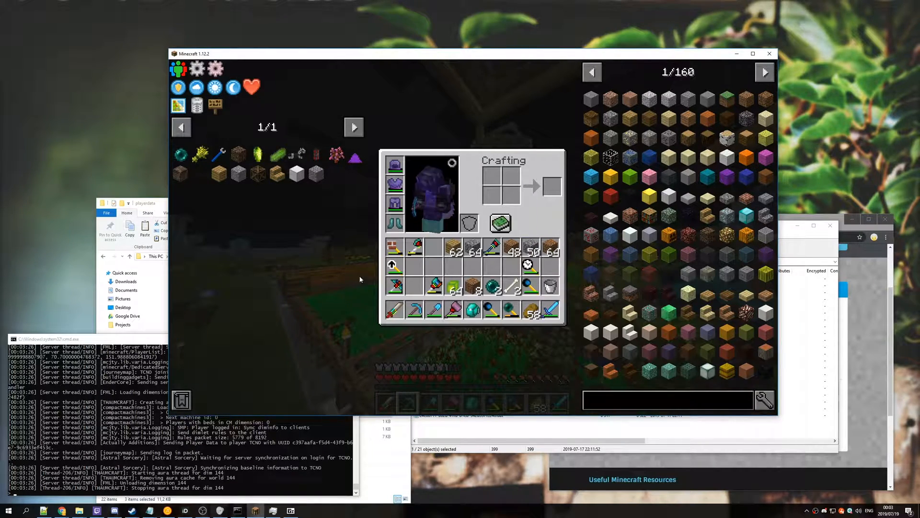
pyautogui.press('Escape')
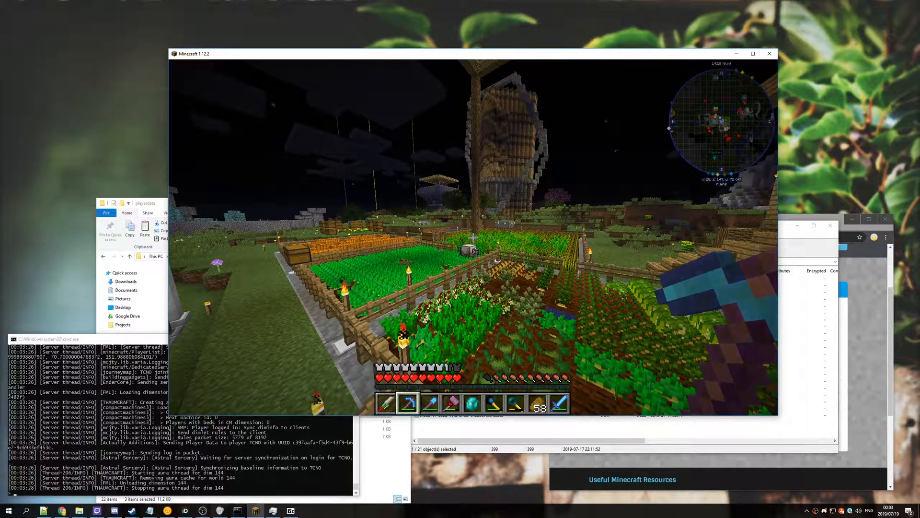
pyautogui.press('Escape')
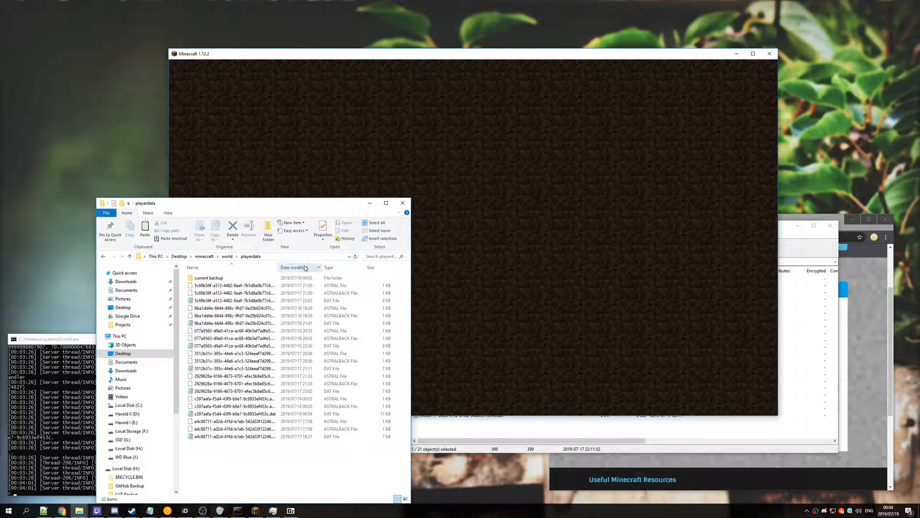
# Copy the 'current backup' files into playerdata, replacing the same-named backup versions.
pyautogui.doubleClick(209, 277)
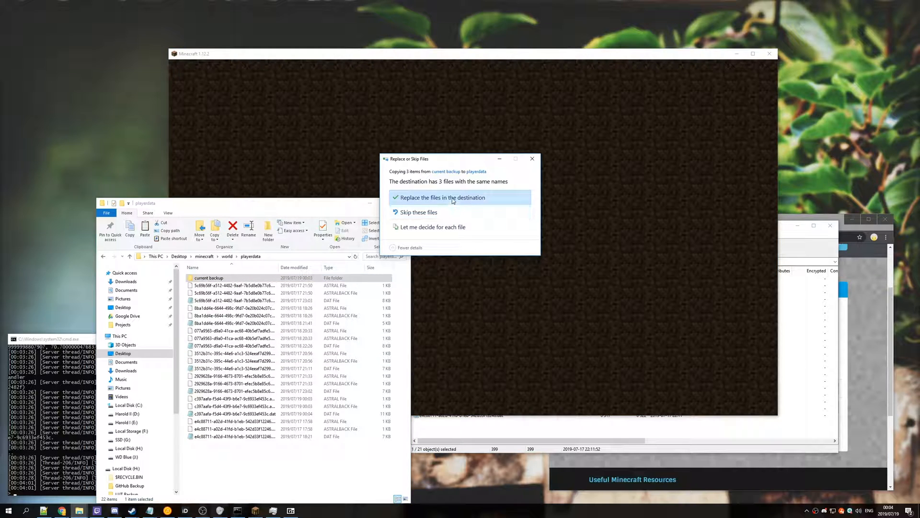
pyautogui.click(452, 197)
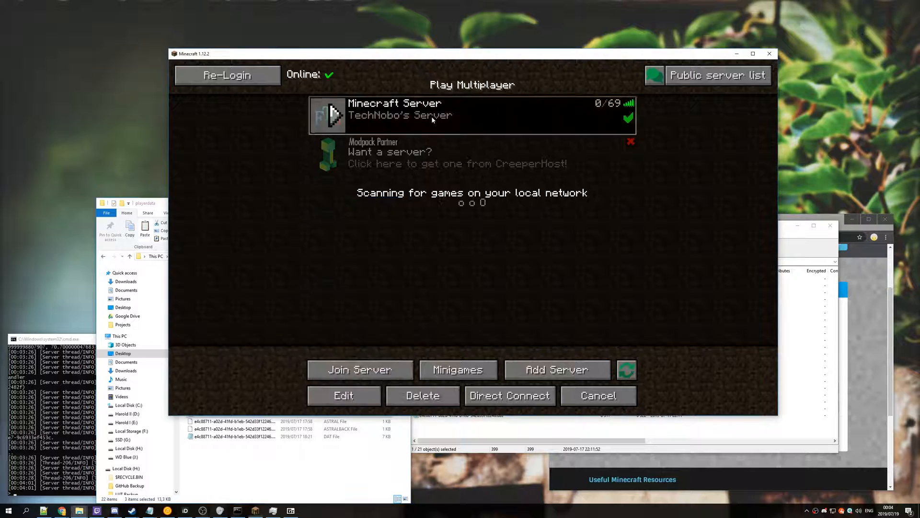
# Rejoin the FTB server and view the inventory showing the original items.
pyautogui.click(360, 370)
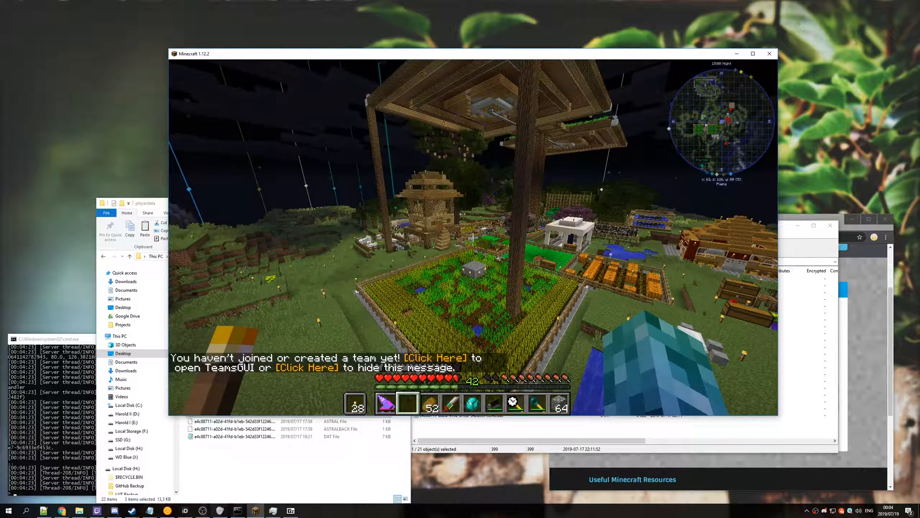
pyautogui.press('e')
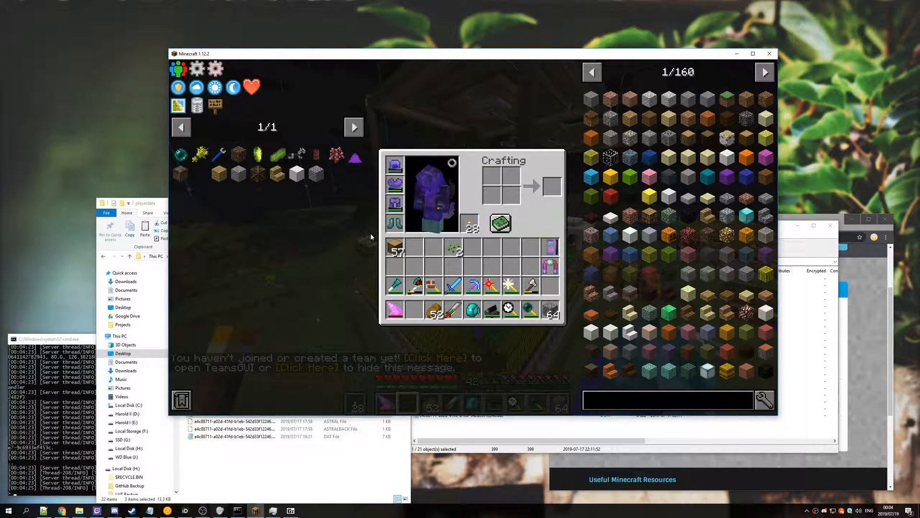